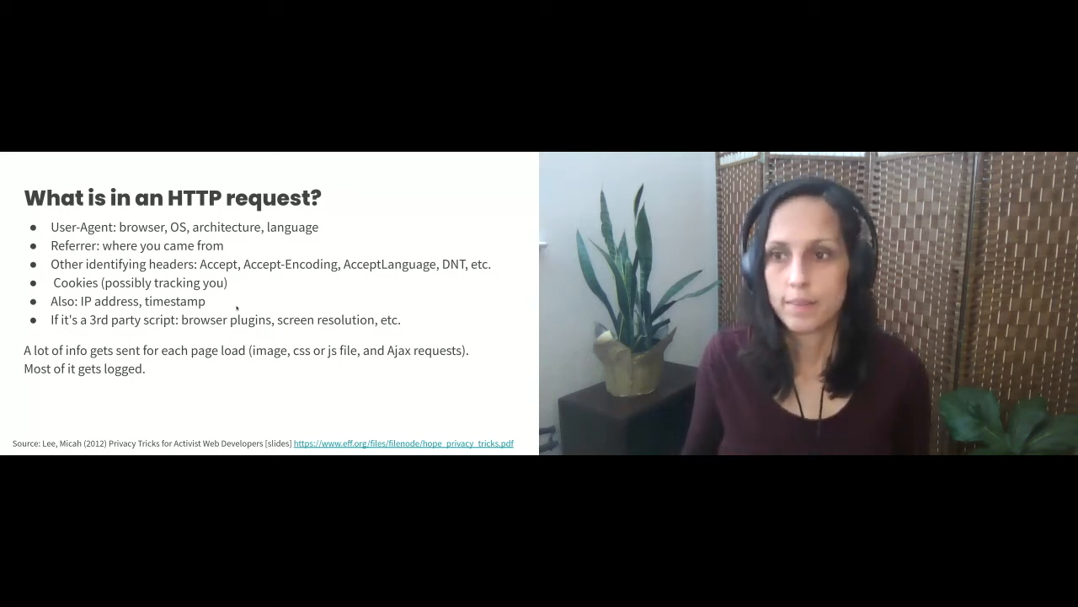
key(Right)
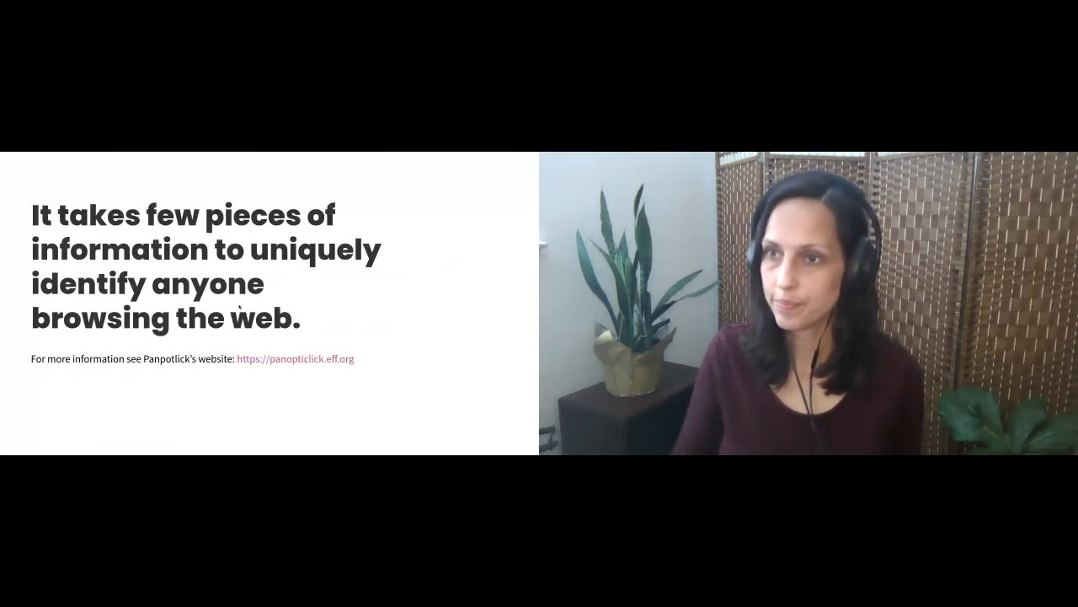